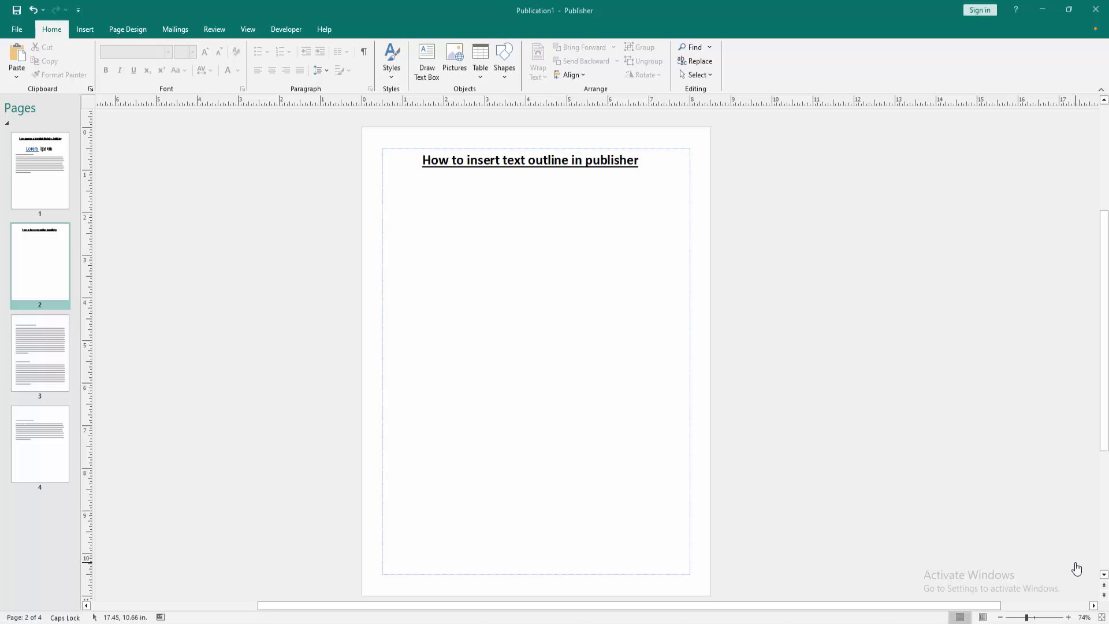
mouse_move(1007, 522)
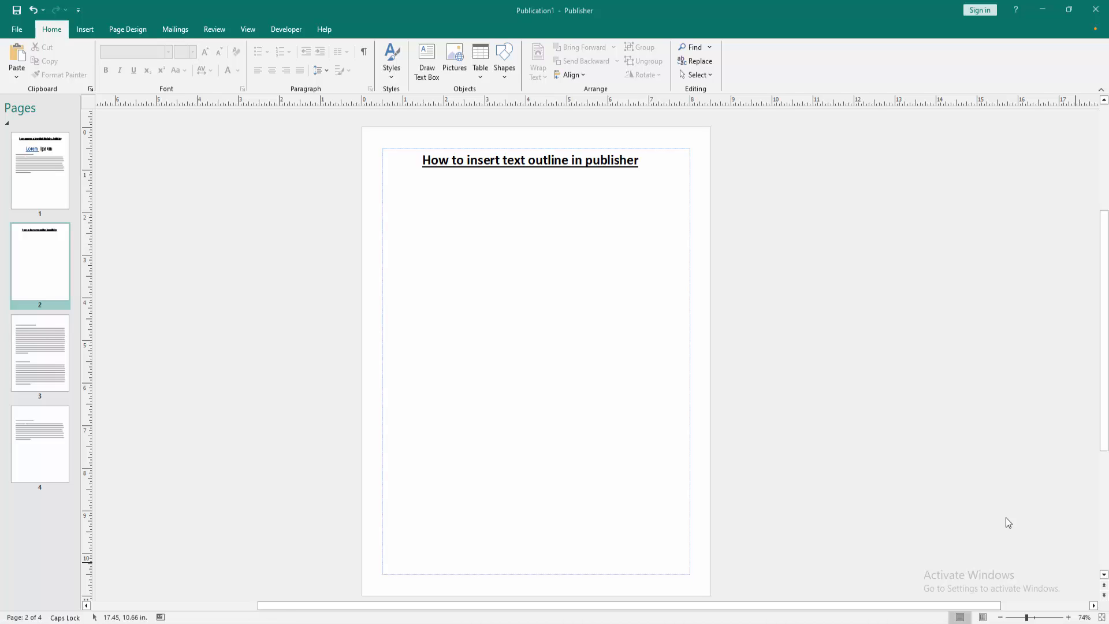
Step: Show the Insert ribbon with its options for adding new objects
click(85, 29)
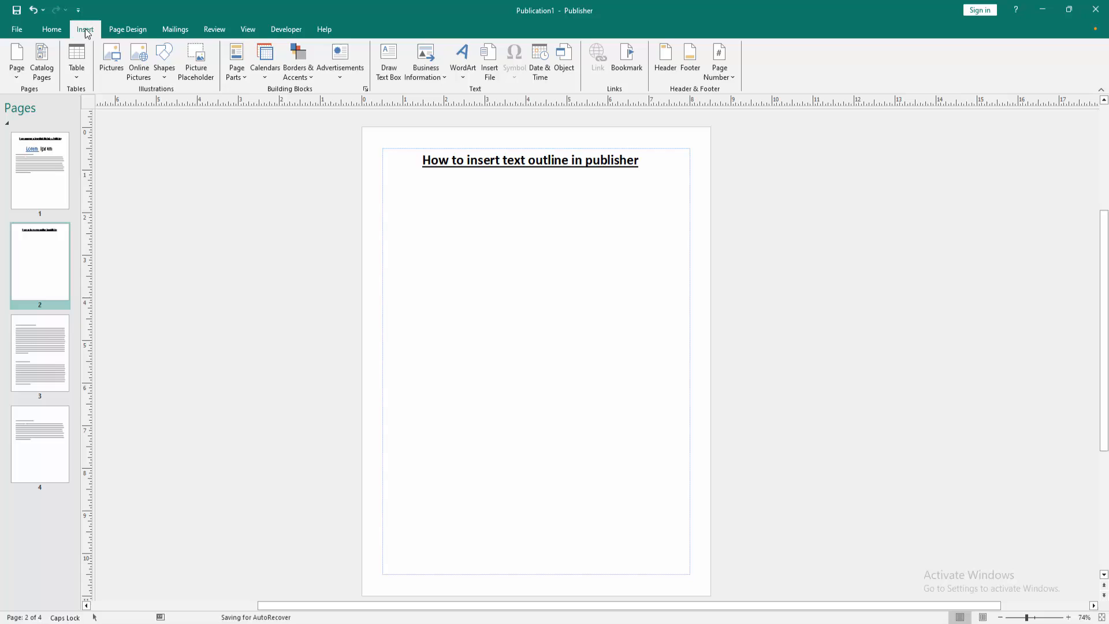
Step: Draw a text box below the page 2 heading and enter the word TEXT
click(388, 57)
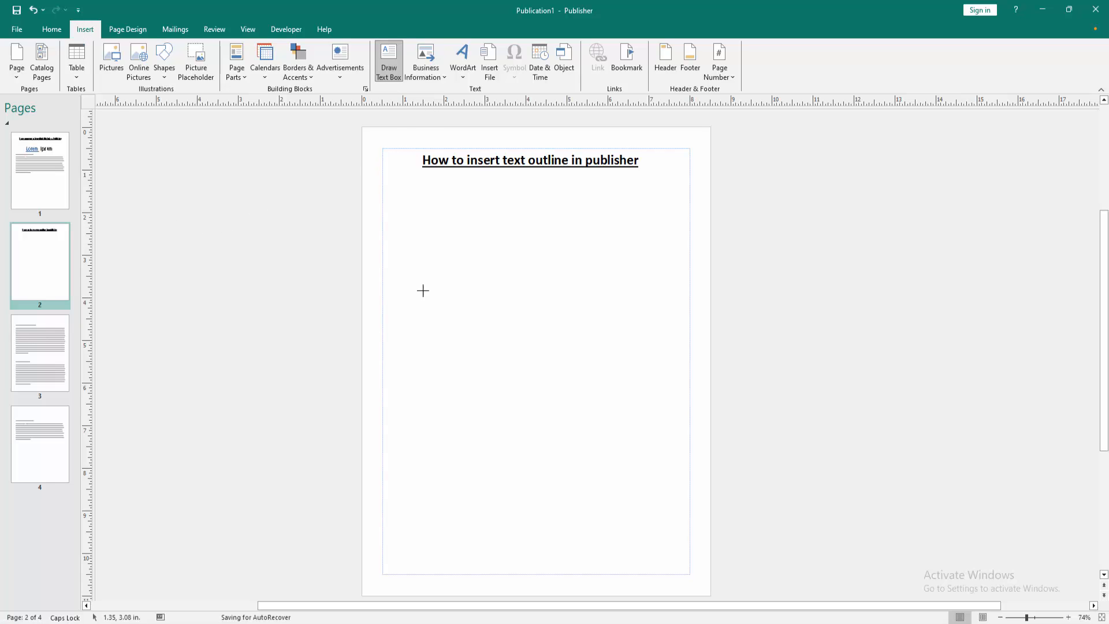
drag(412, 272, 644, 389)
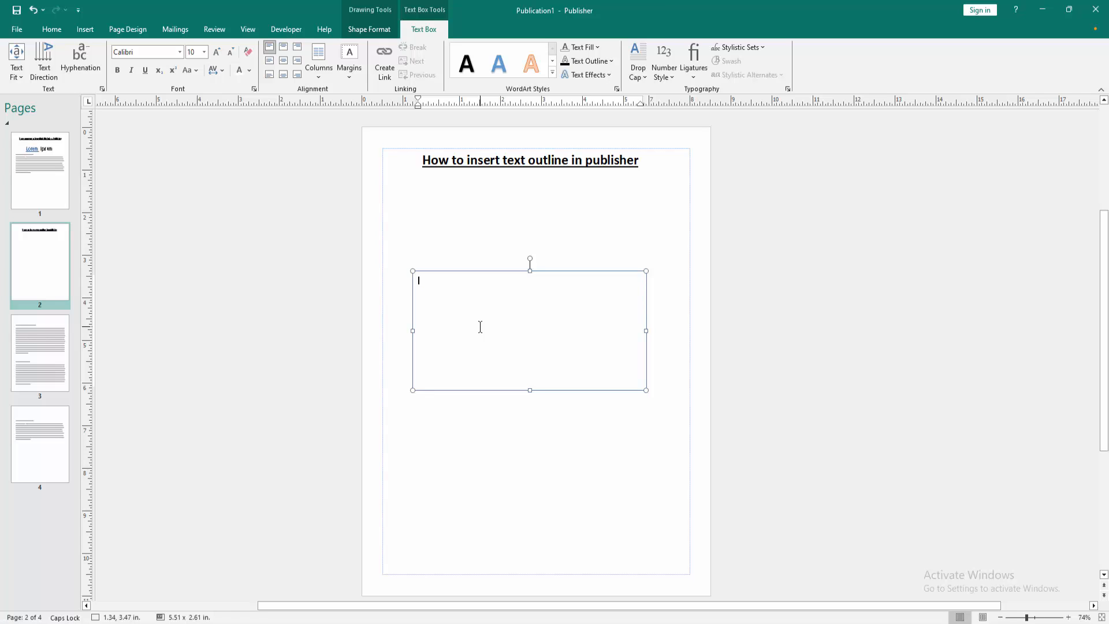
text(TEXT)
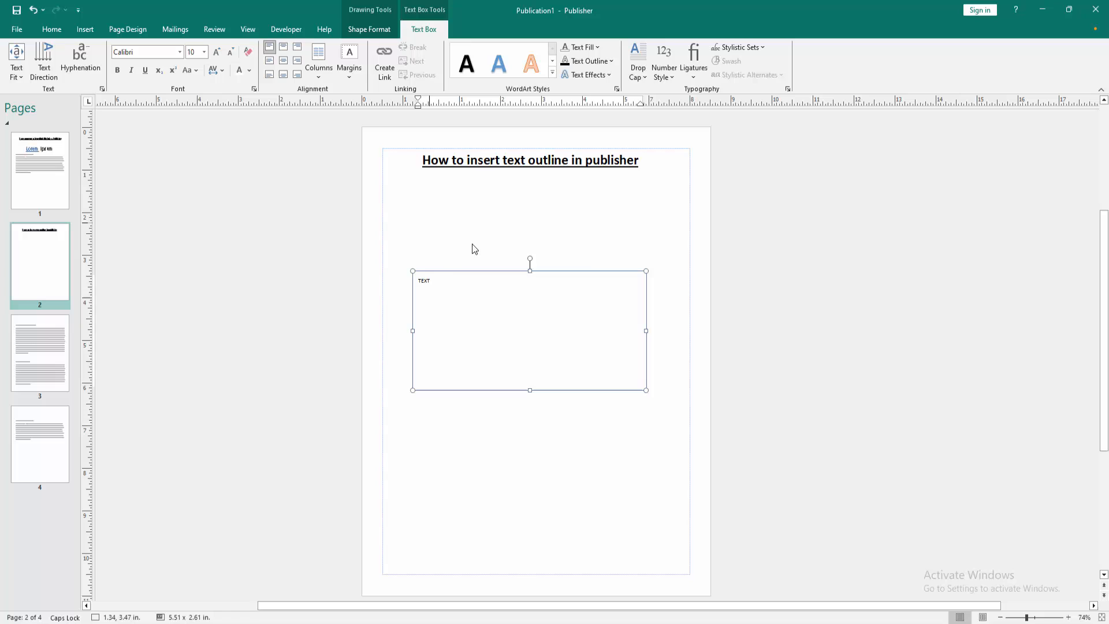
Step: Select the word TEXT, enlarge it to size 140 and make it bold
double_click(424, 280)
text(140)
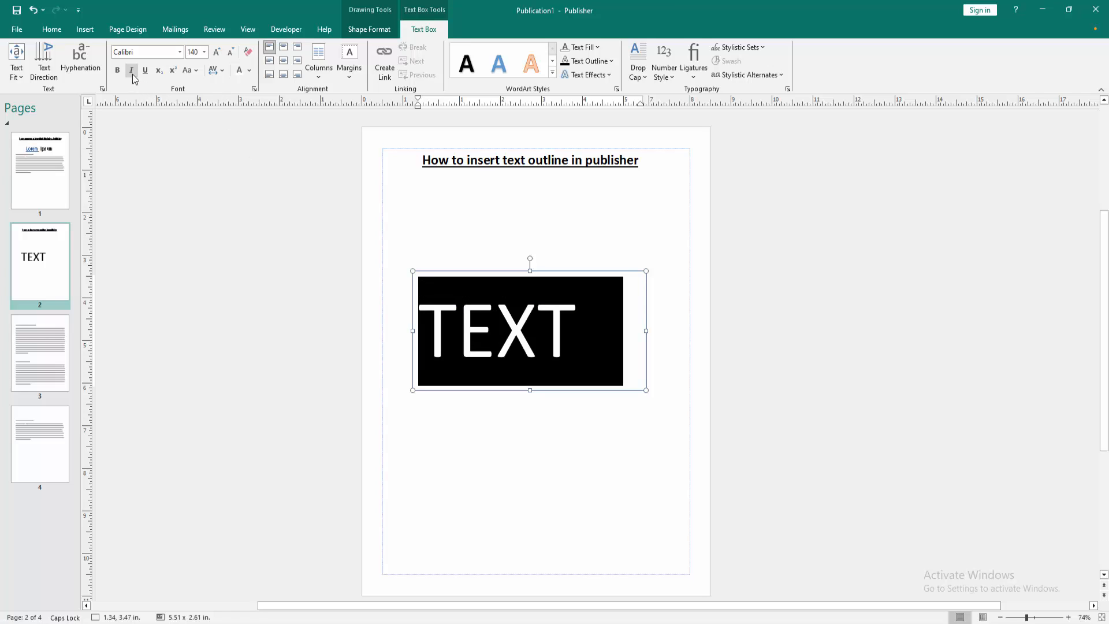
click(117, 70)
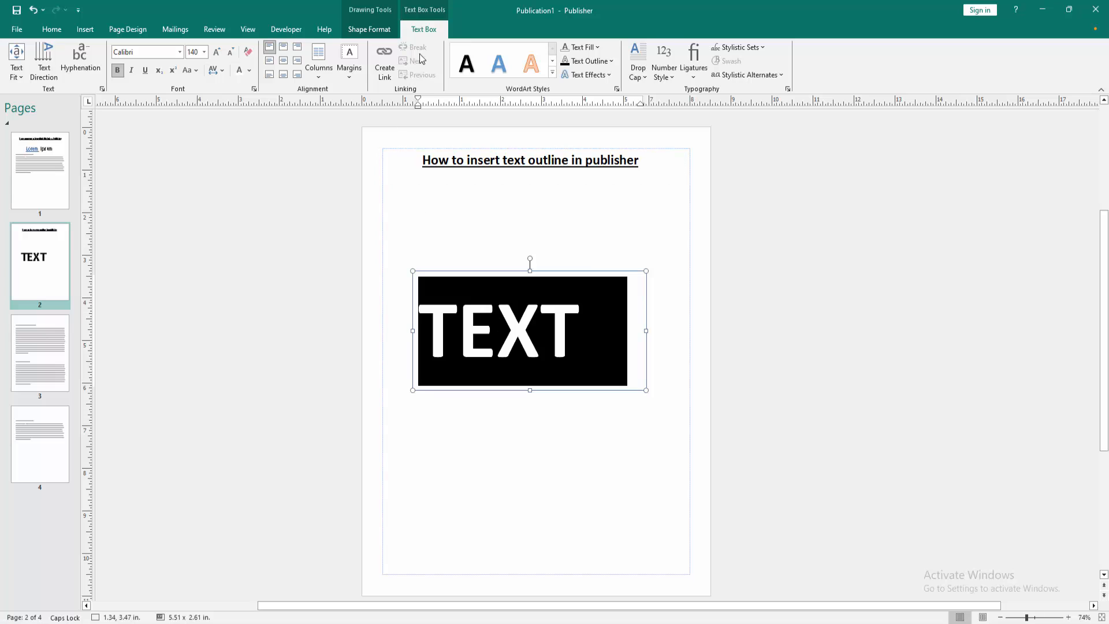
click(591, 60)
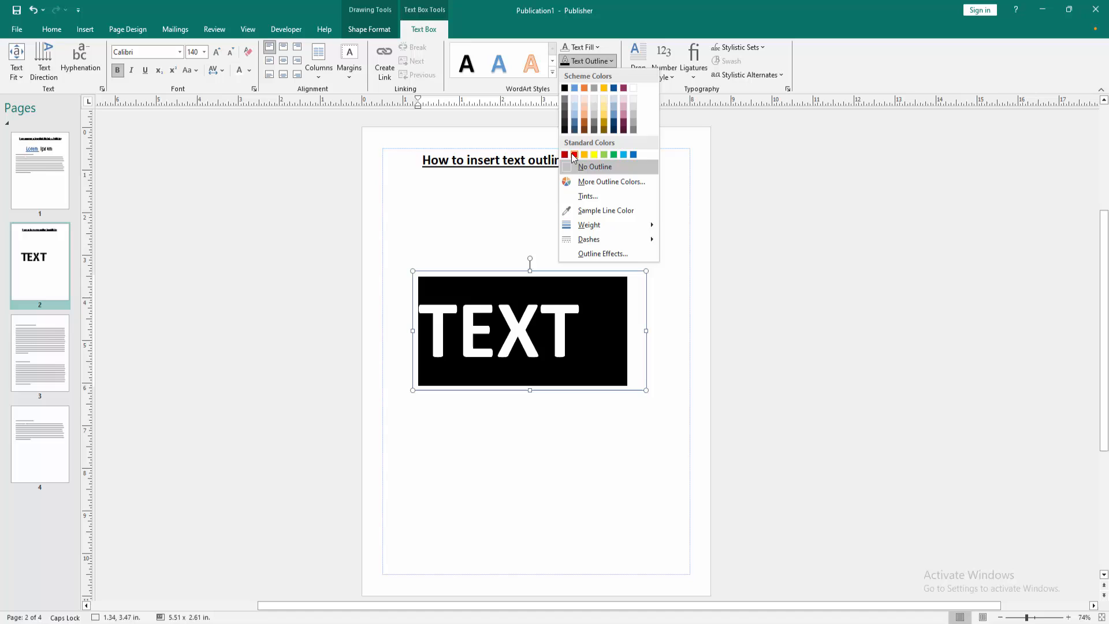
Step: Apply the red standard colour as the outline of the word TEXT
click(573, 155)
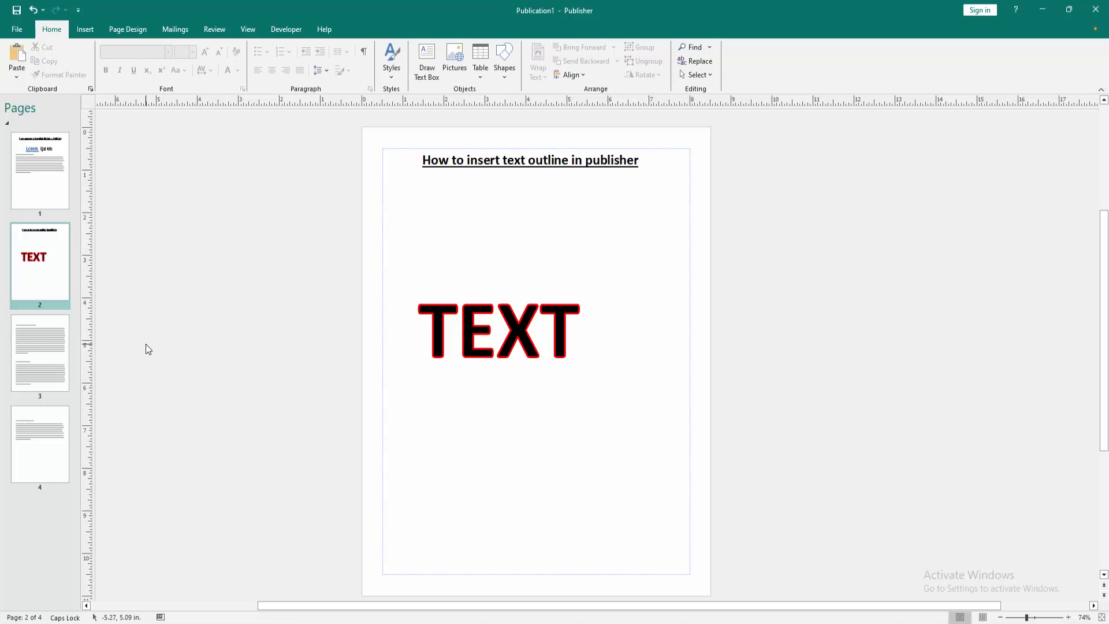
click(498, 330)
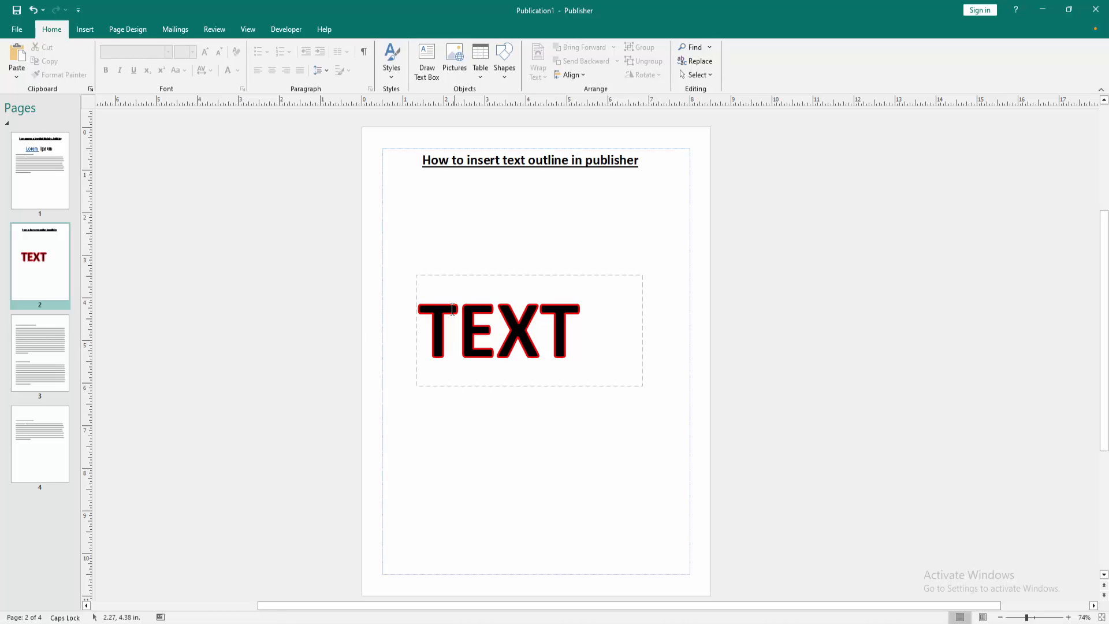
click(325, 312)
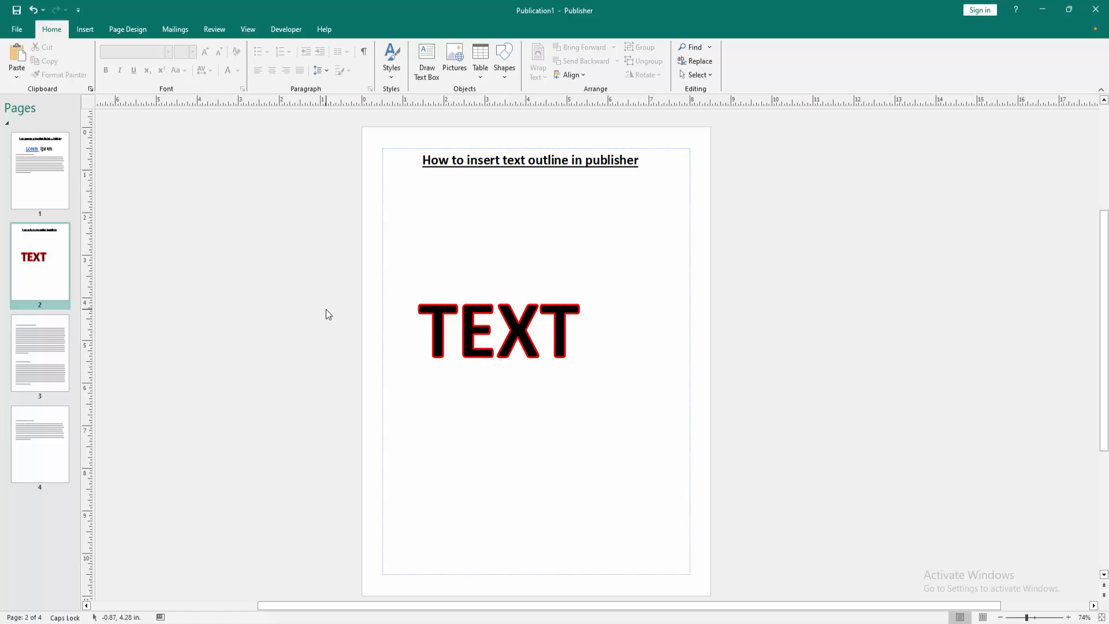
mouse_move(220, 462)
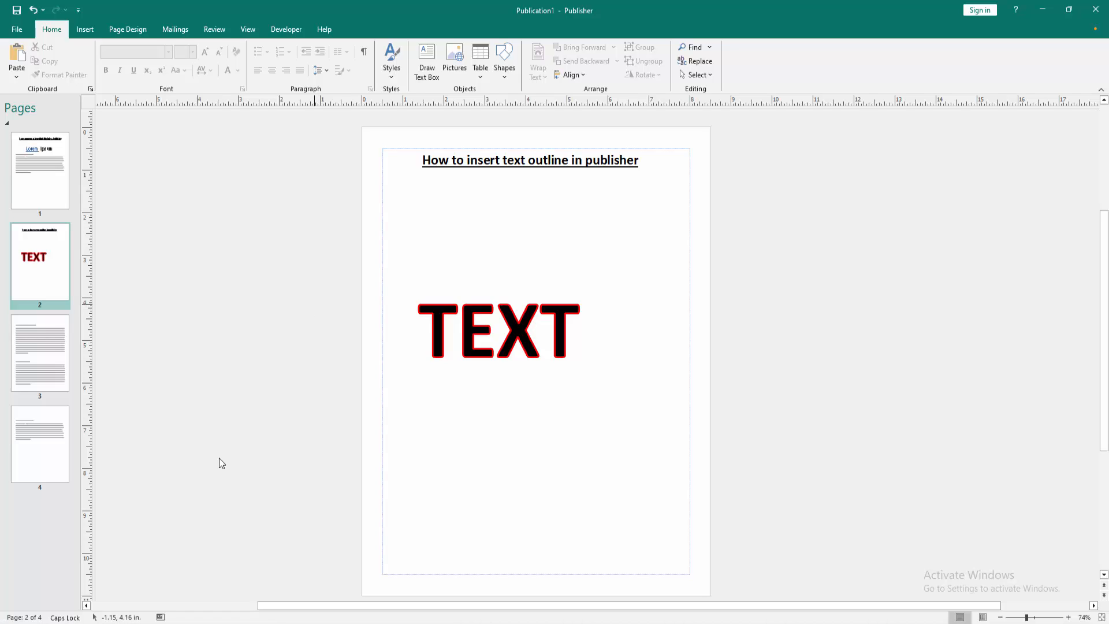